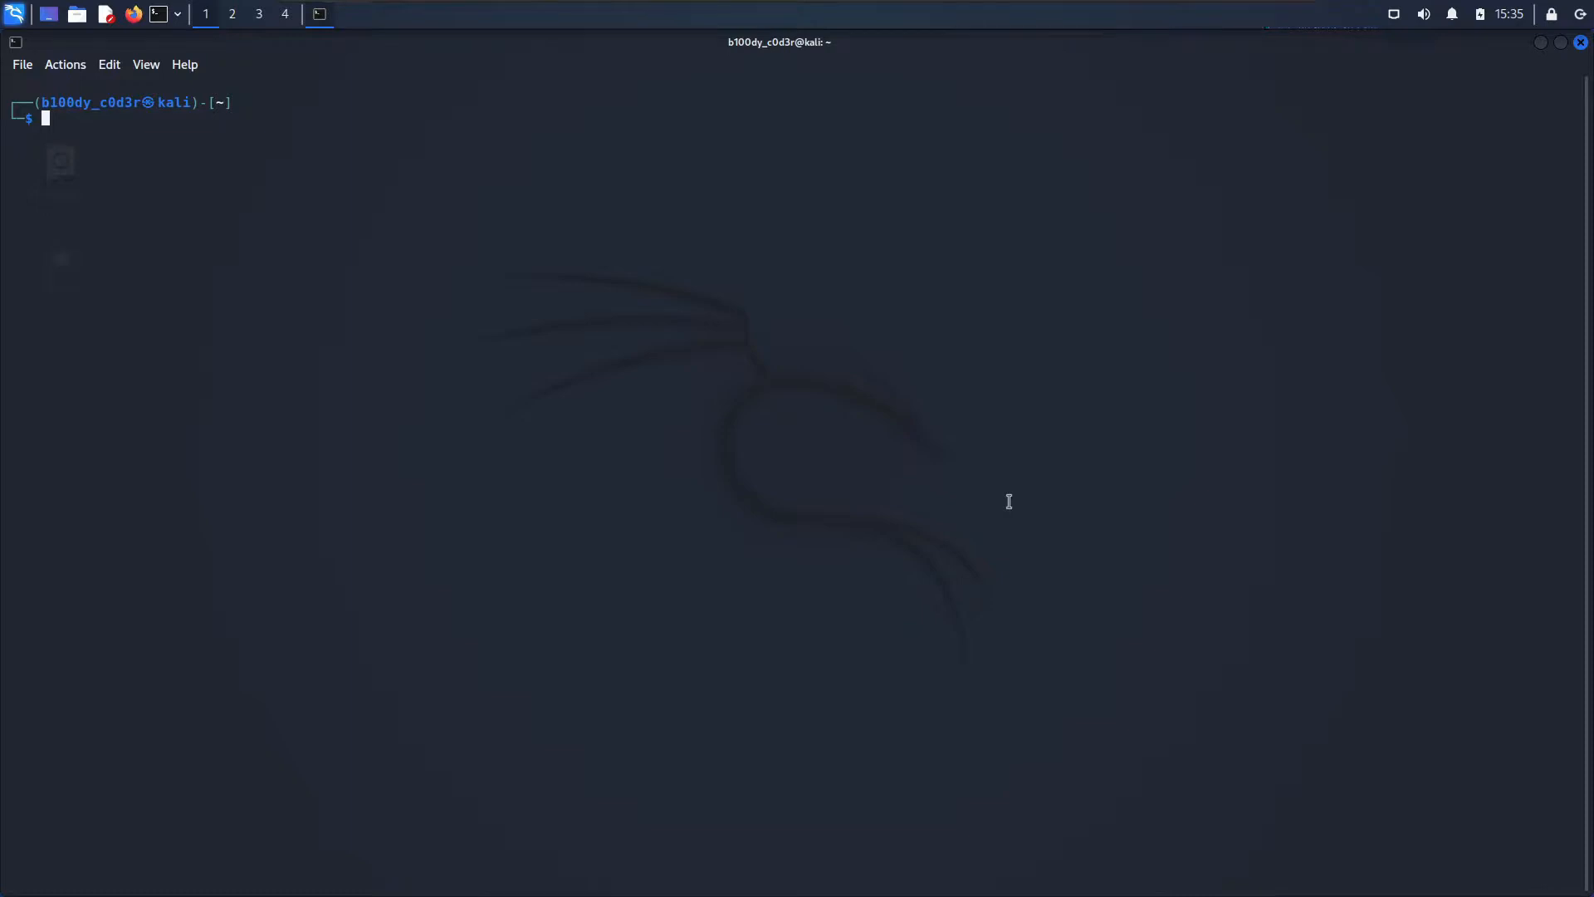
{"action": "type", "text": "man crunch"}
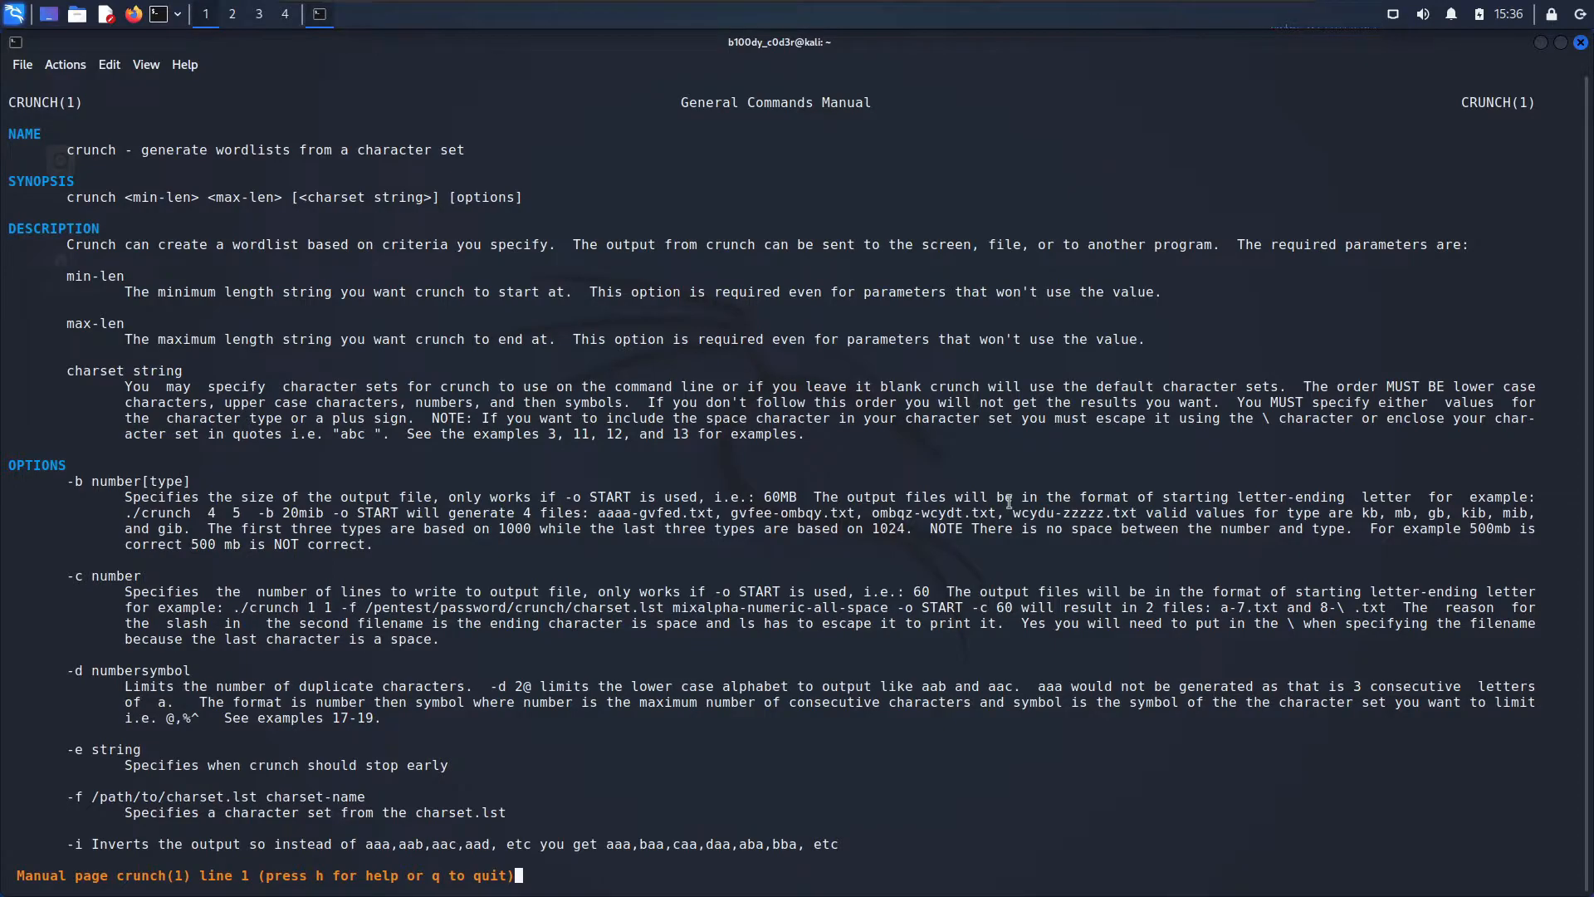
{"action": "mouse_move", "coordinate": [833, 549]}
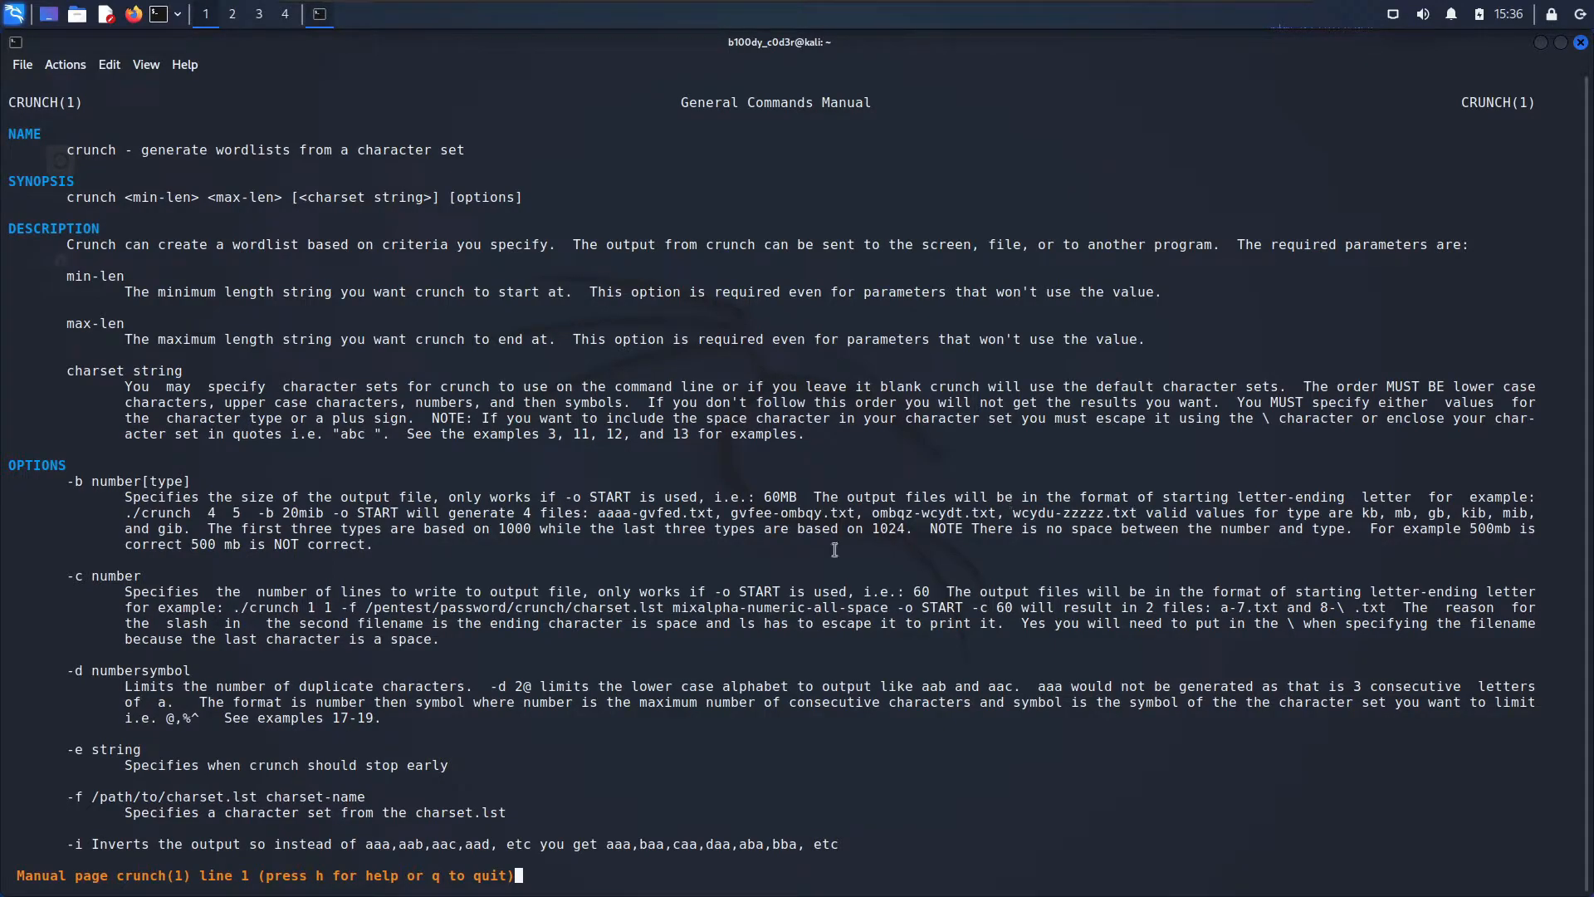
{"action": "scroll", "scroll_direction": "down", "scroll_amount": 3}
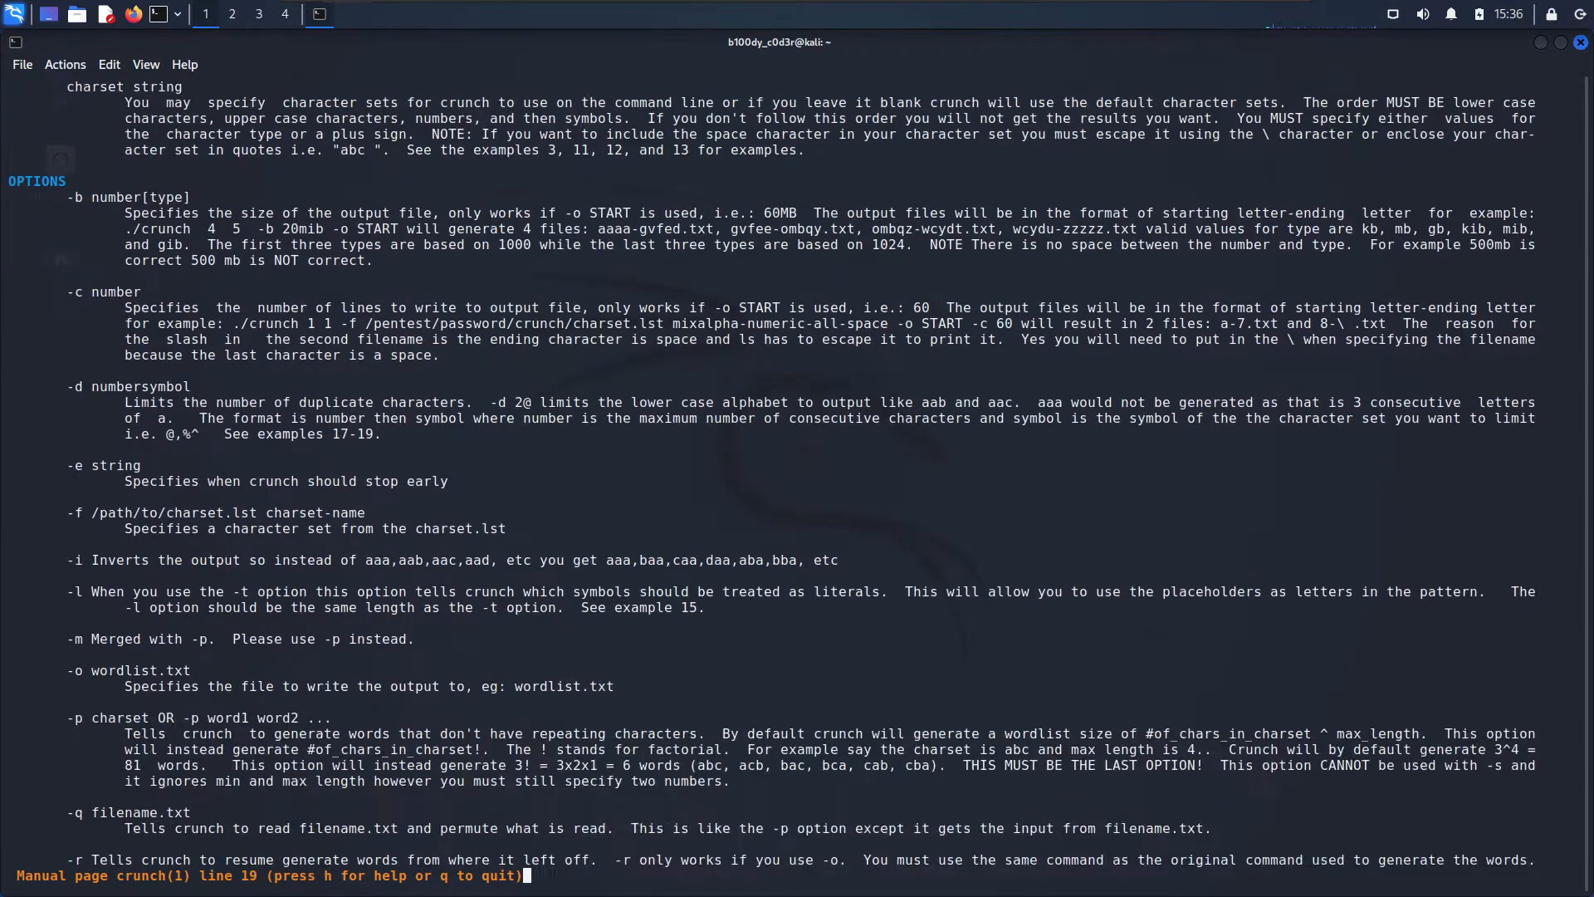
{"action": "scroll", "scroll_direction": "down", "scroll_amount": 3}
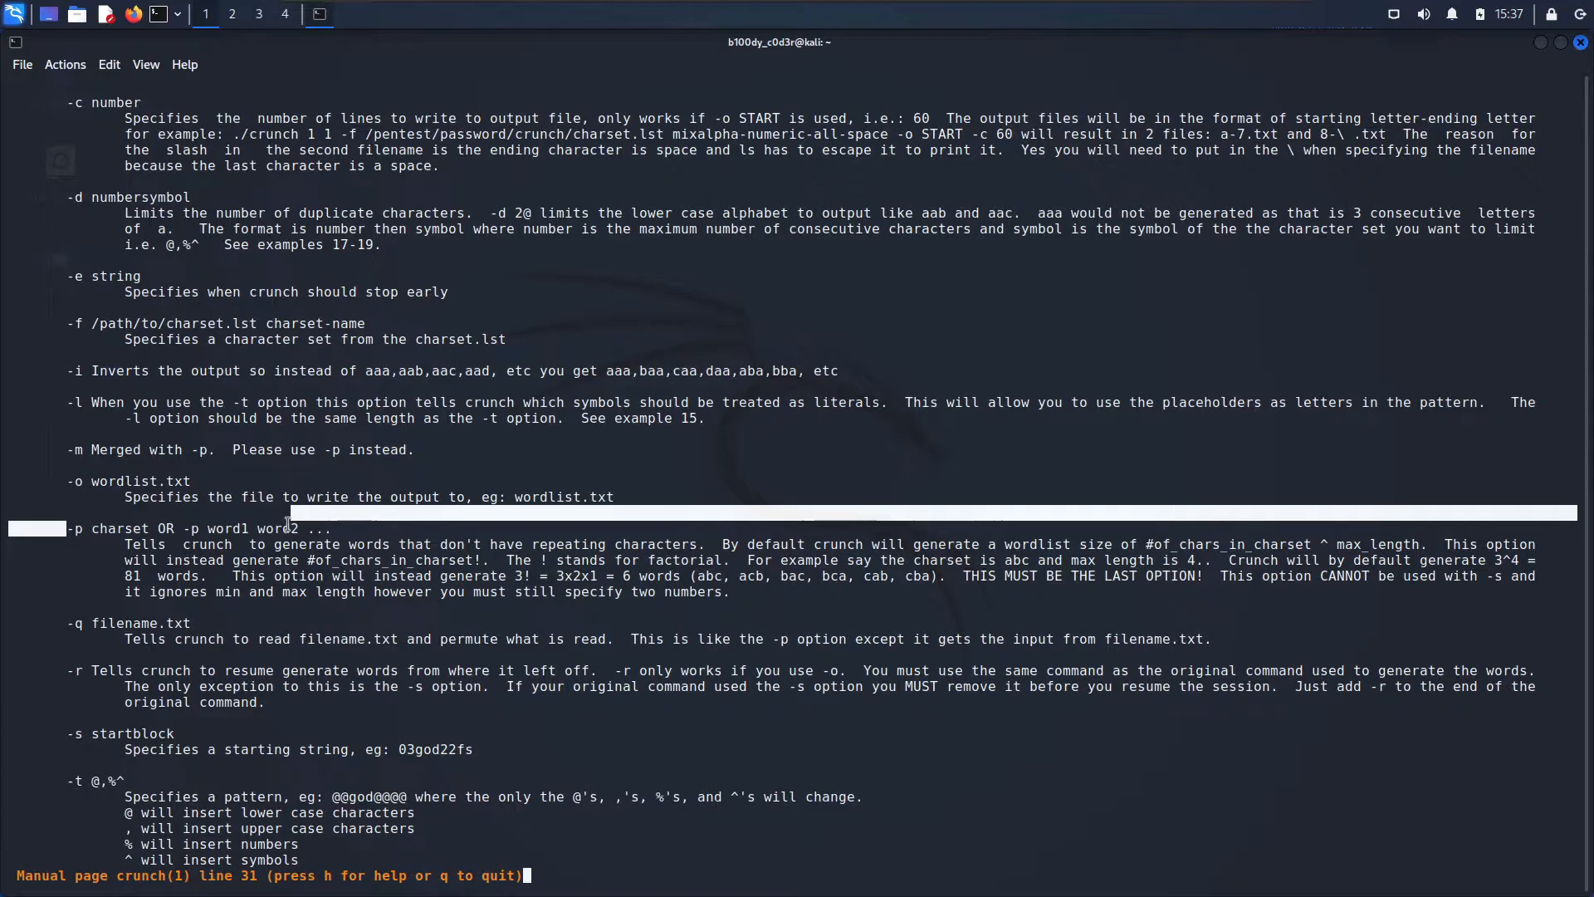
{"action": "scroll", "scroll_direction": "down", "scroll_amount": 3}
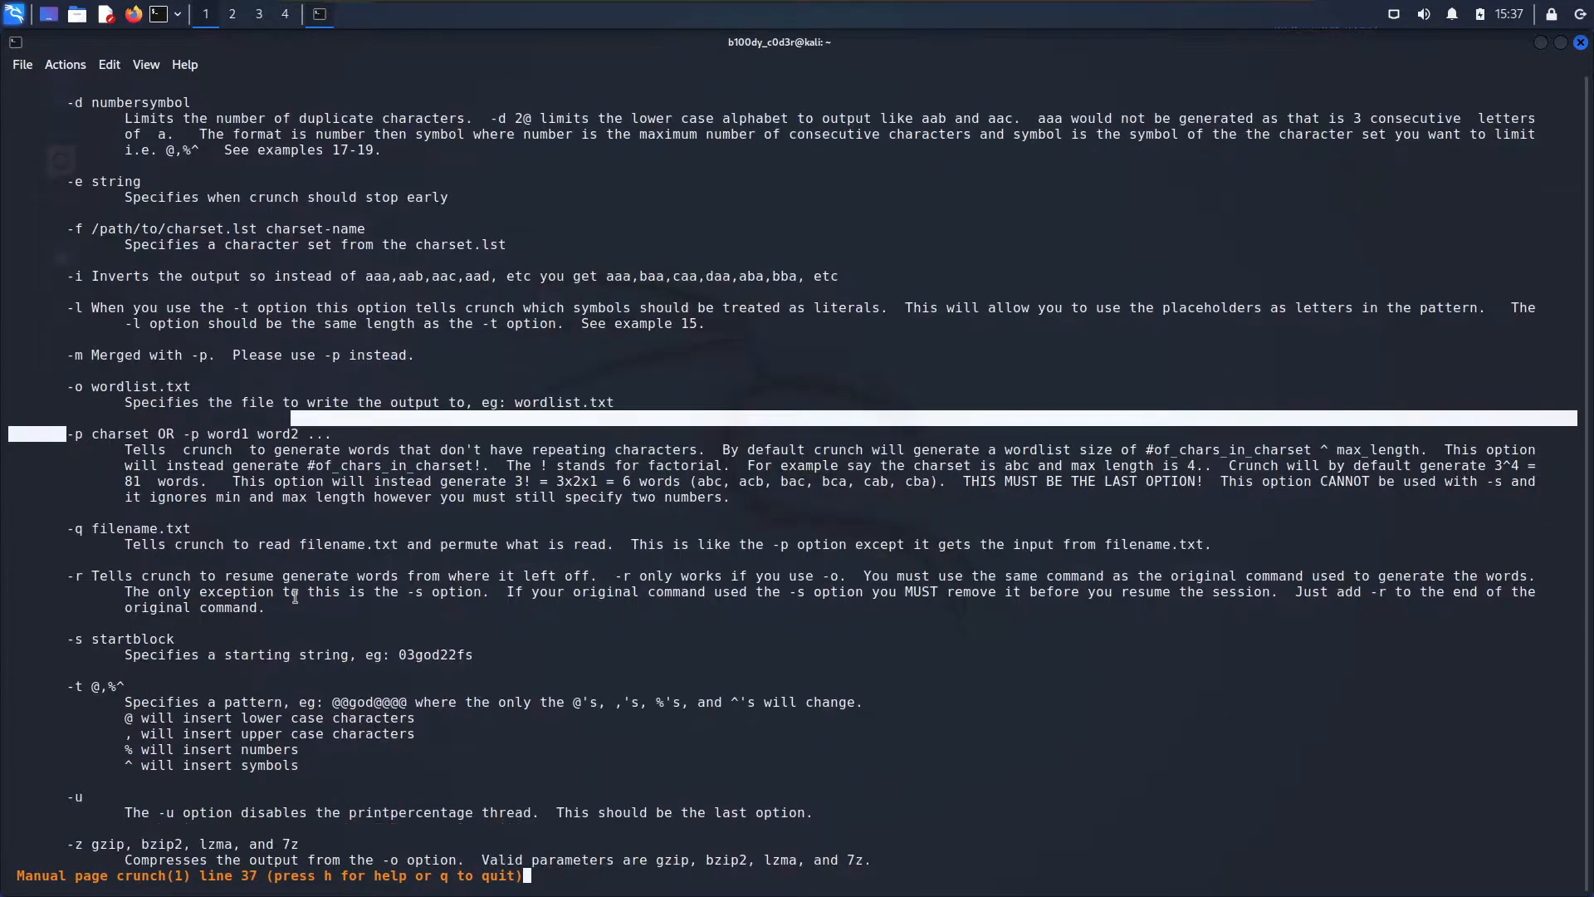
{"action": "scroll", "scroll_direction": "down", "scroll_amount": 3}
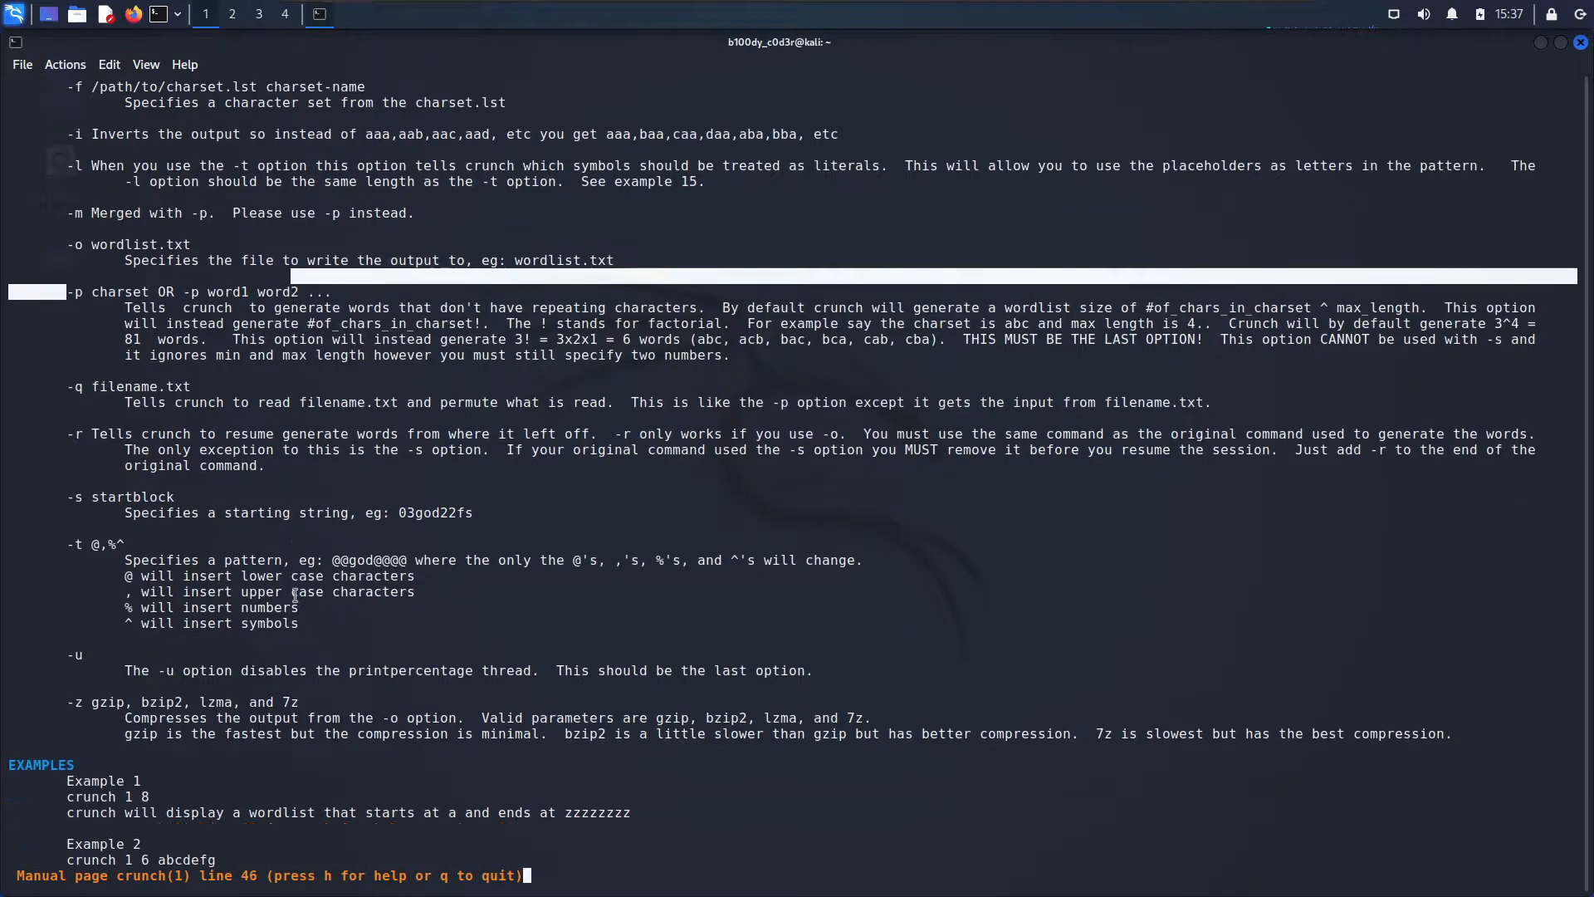
{"action": "scroll", "scroll_direction": "down", "scroll_amount": 3}
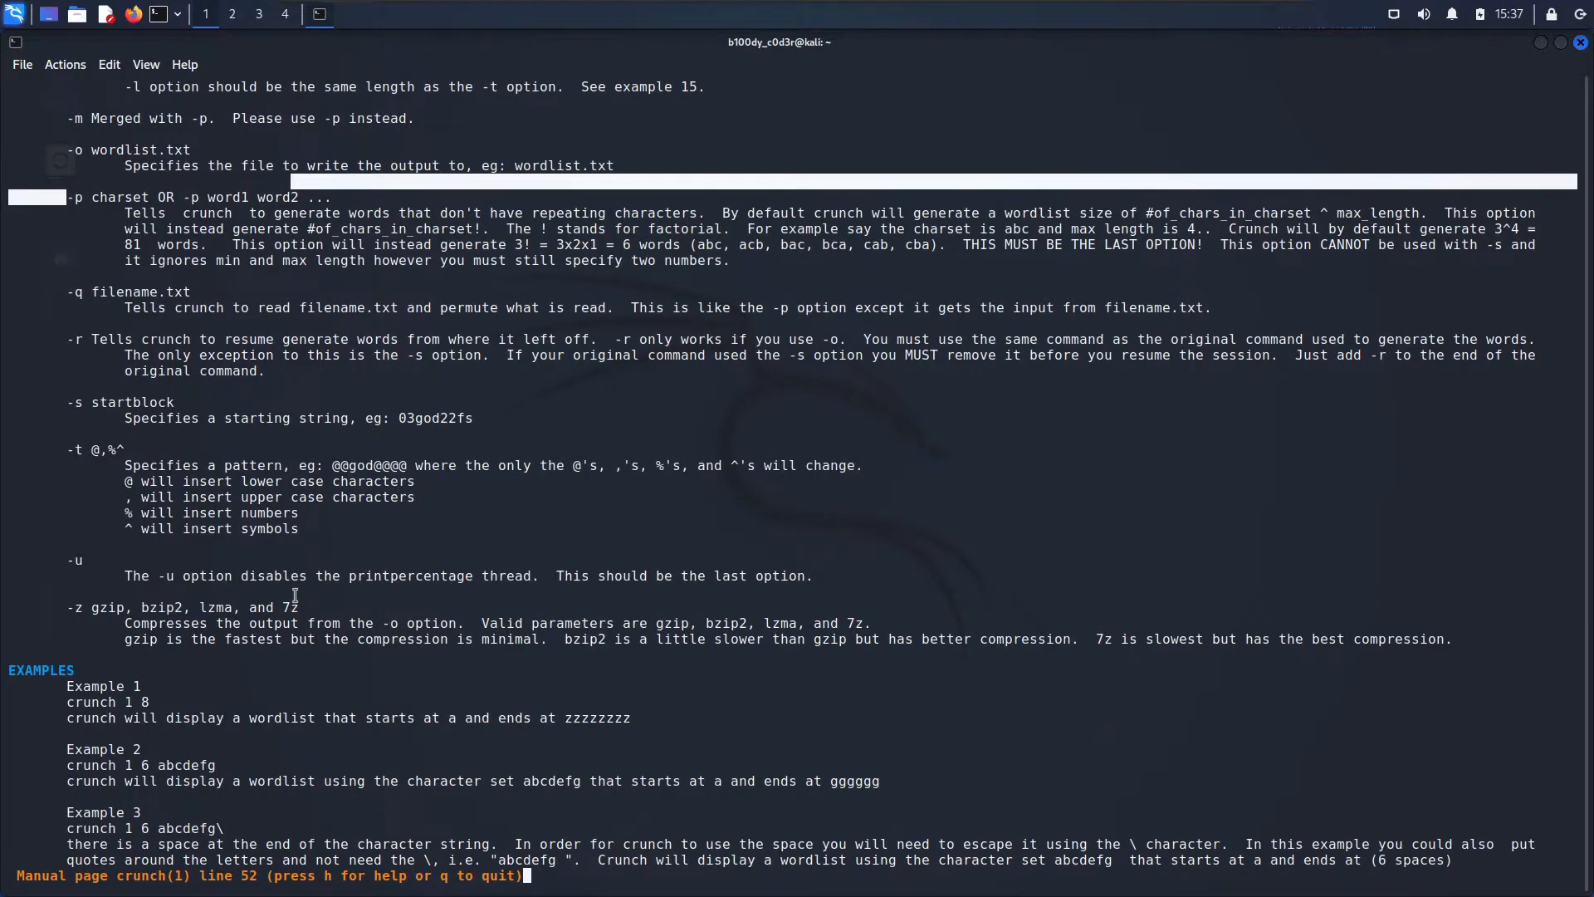
{"action": "scroll", "scroll_direction": "down", "scroll_amount": 3}
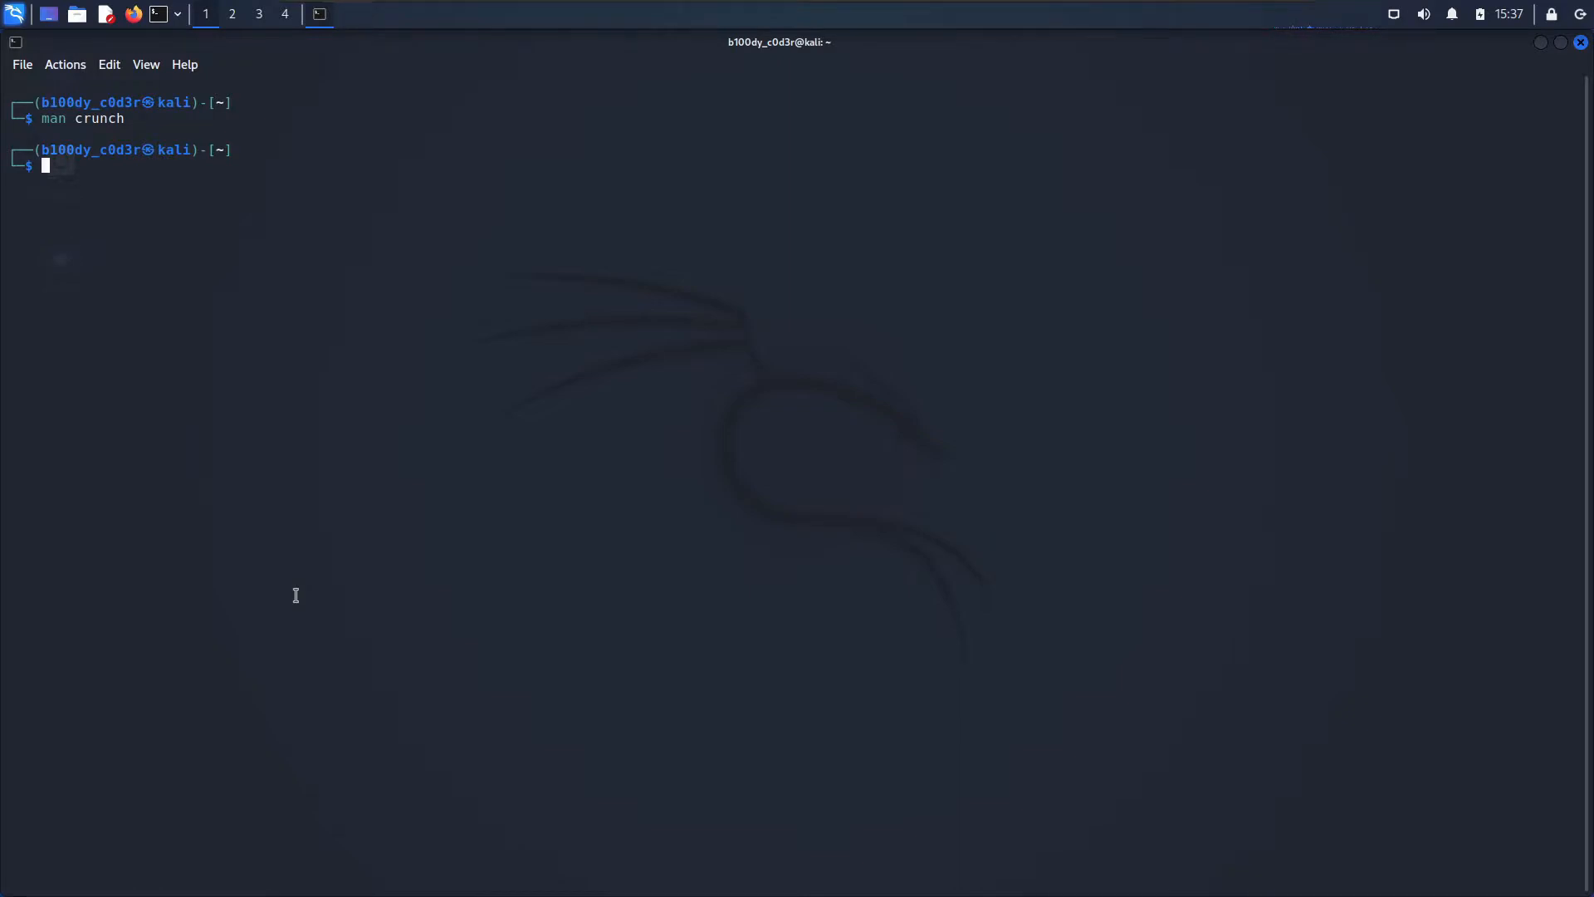
{"action": "type", "text": "crunch 6 6 abc12 -o test.txt -t a@@@@b"}
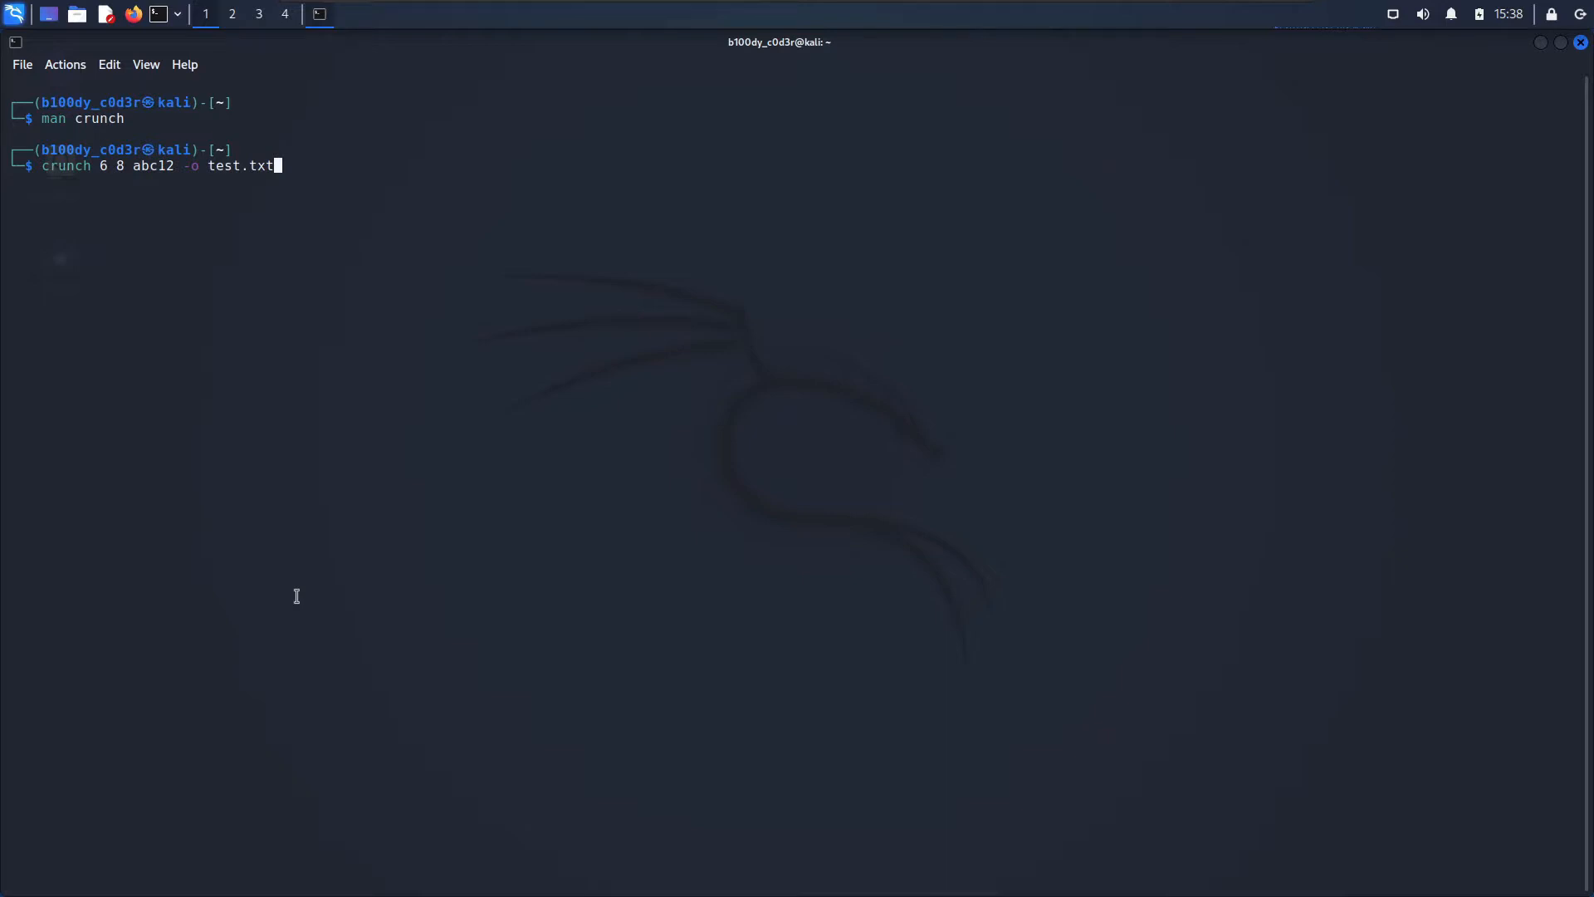
{"action": "mouse_move", "coordinate": [316, 597]}
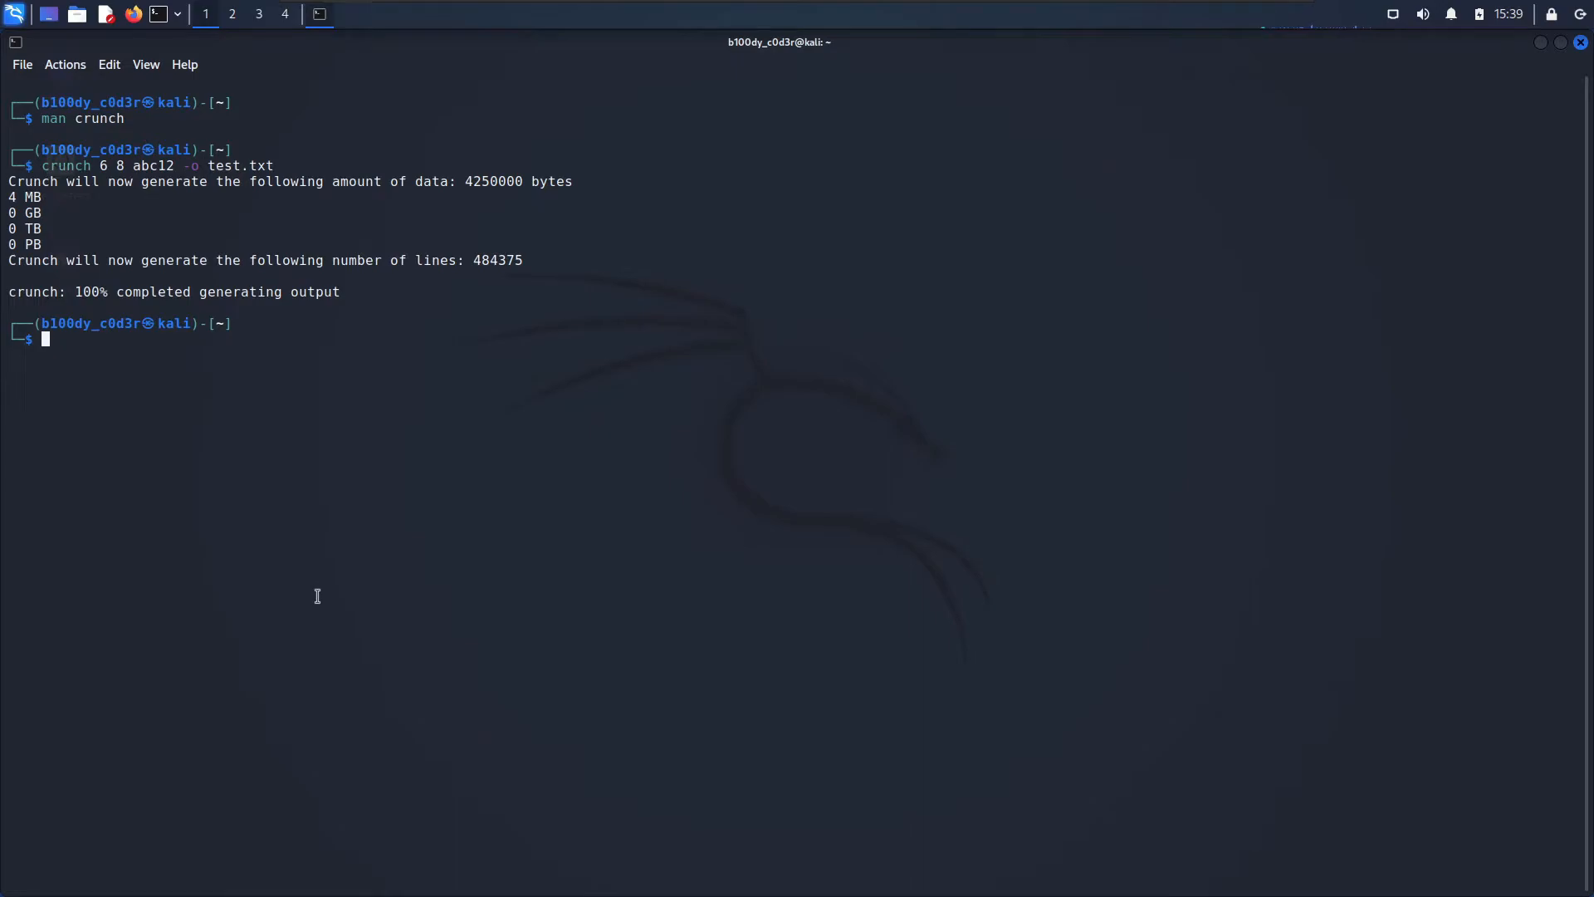
{"action": "type", "text": "cat test.txt"}
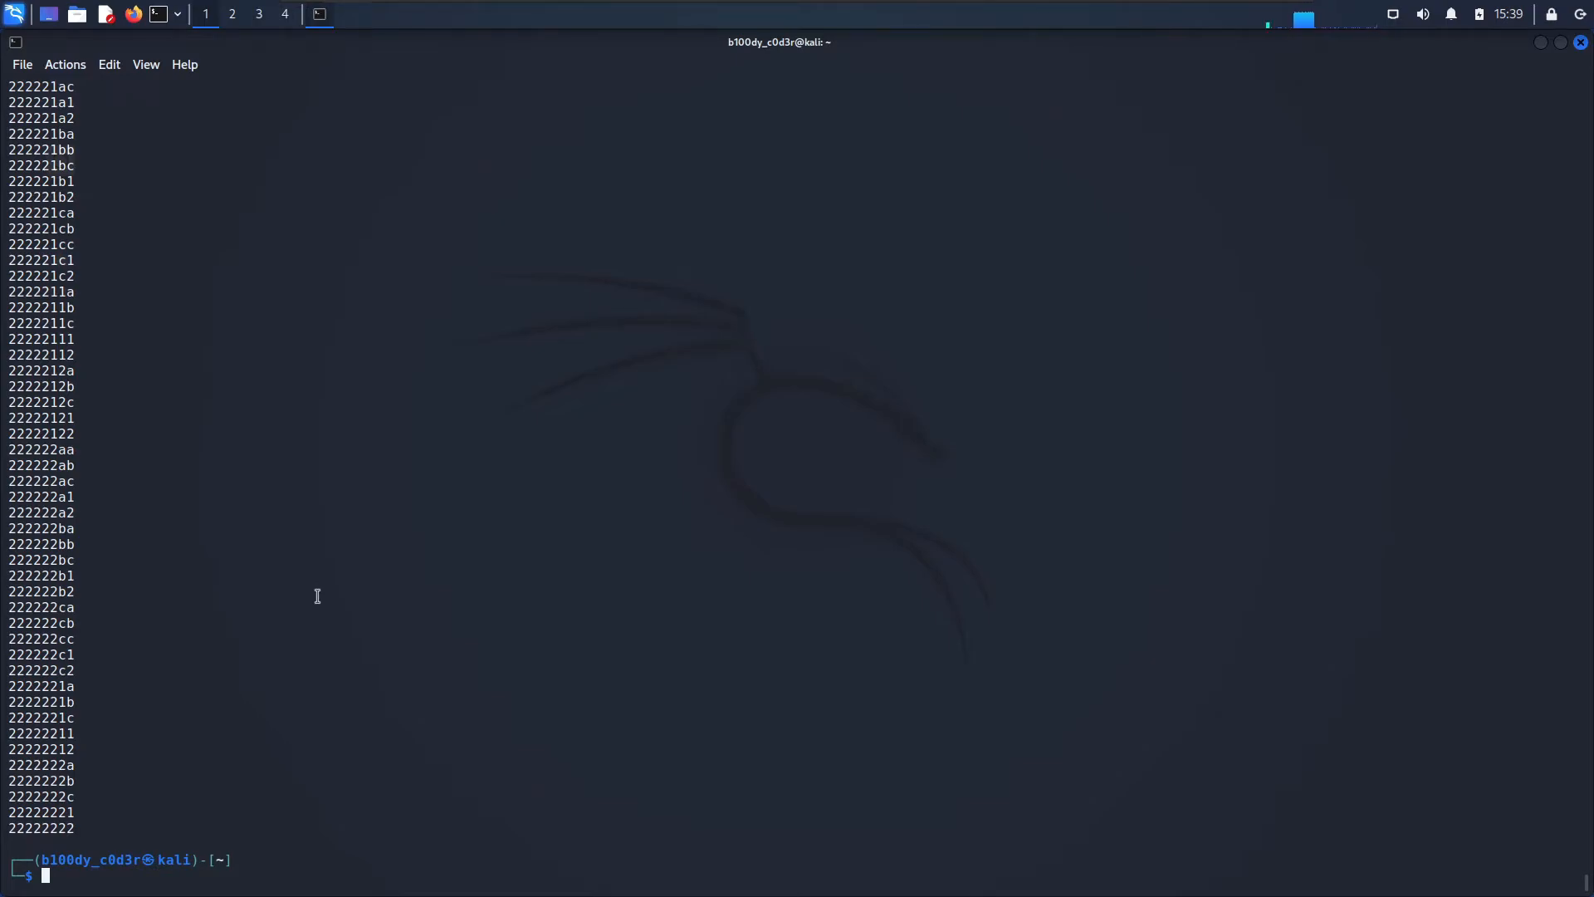
{"action": "type", "text": "man crunch"}
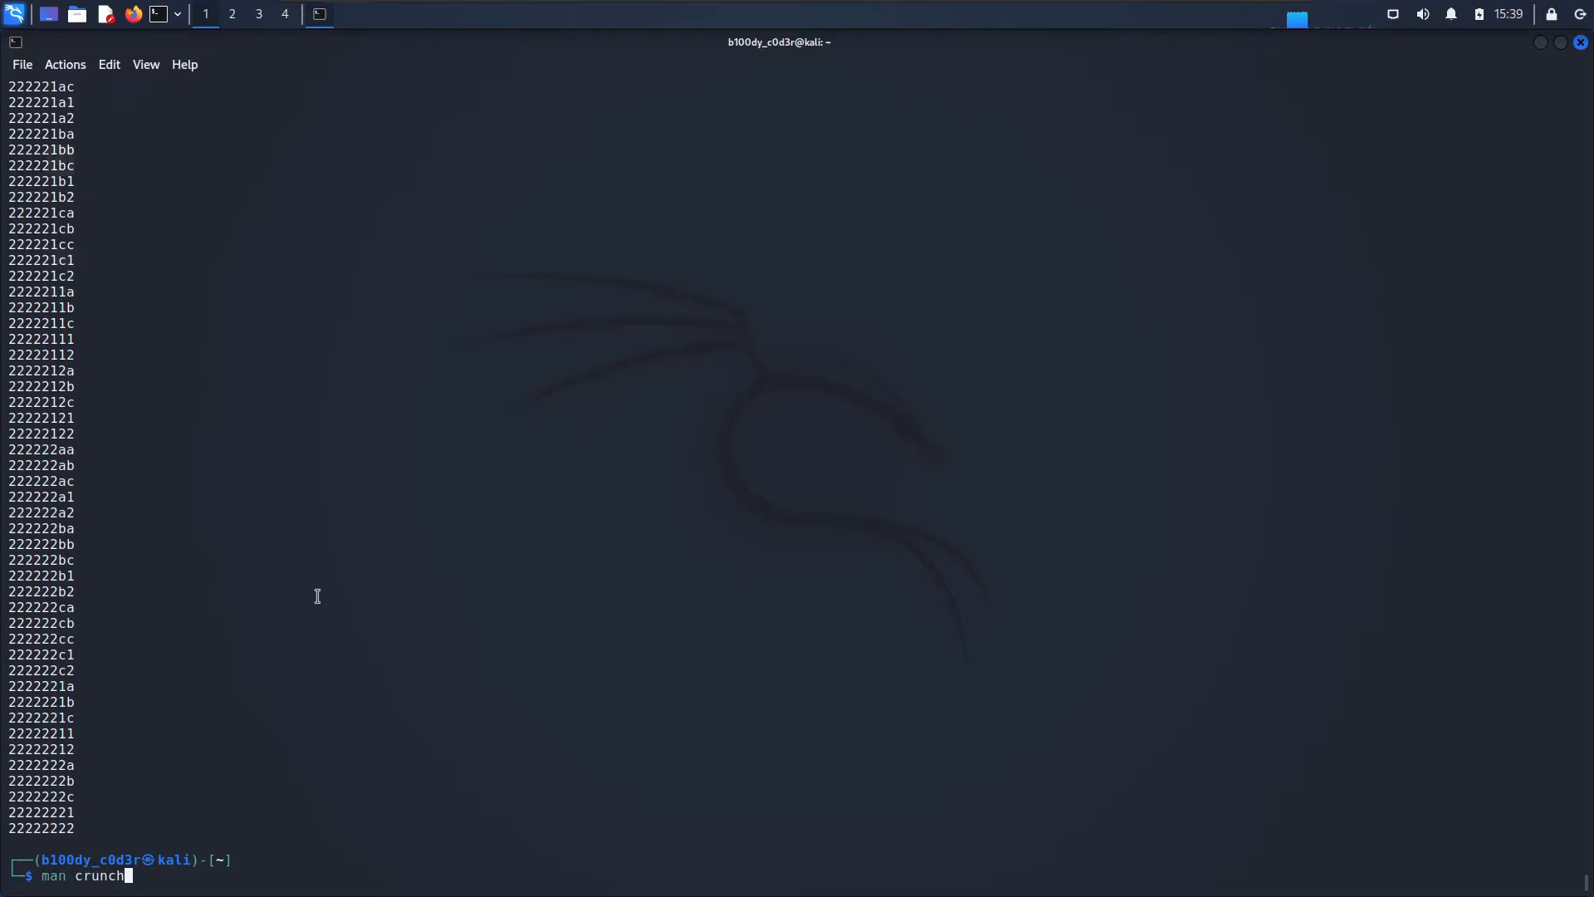
{"action": "type", "text": "crunch 6 8 abc12 -o test.txt"}
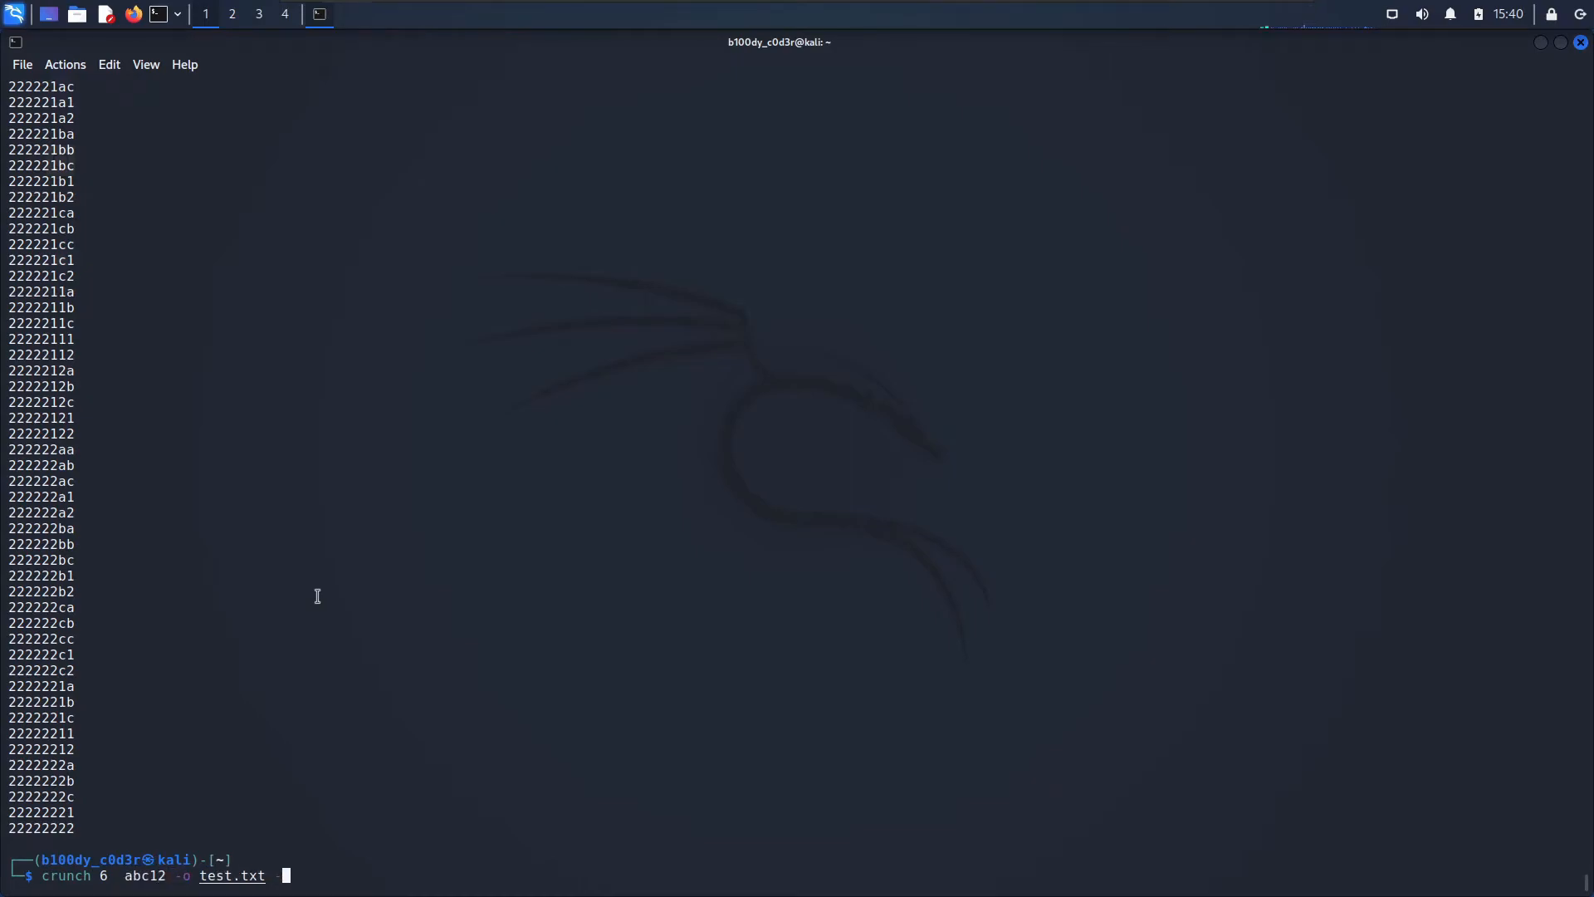
{"action": "type", "text": "-t"}
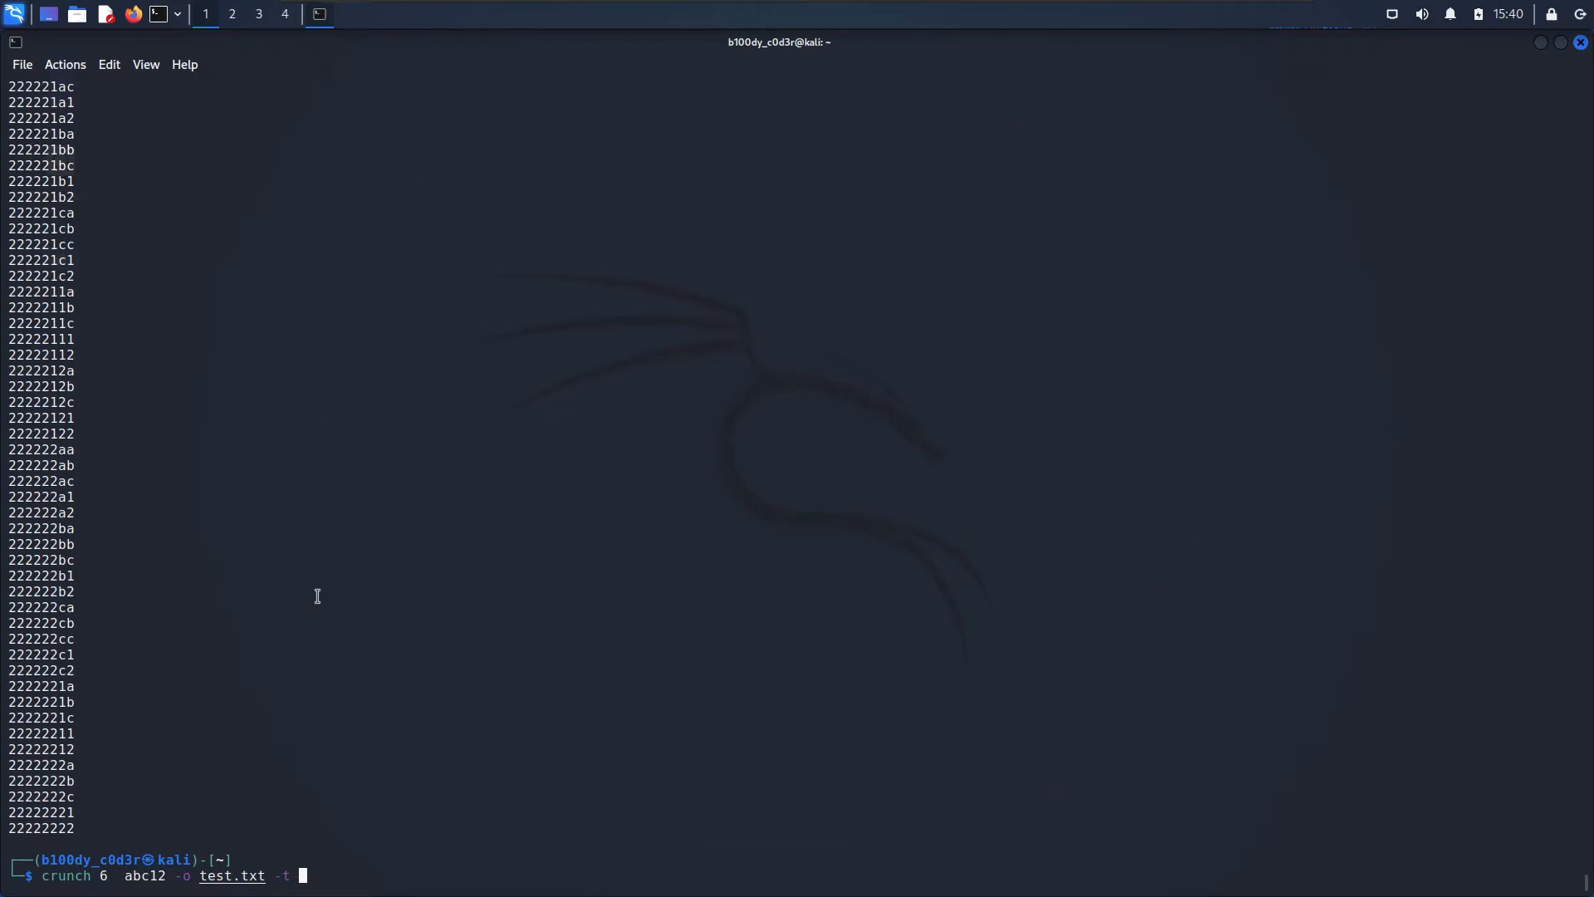
{"action": "type", "text": "a"}
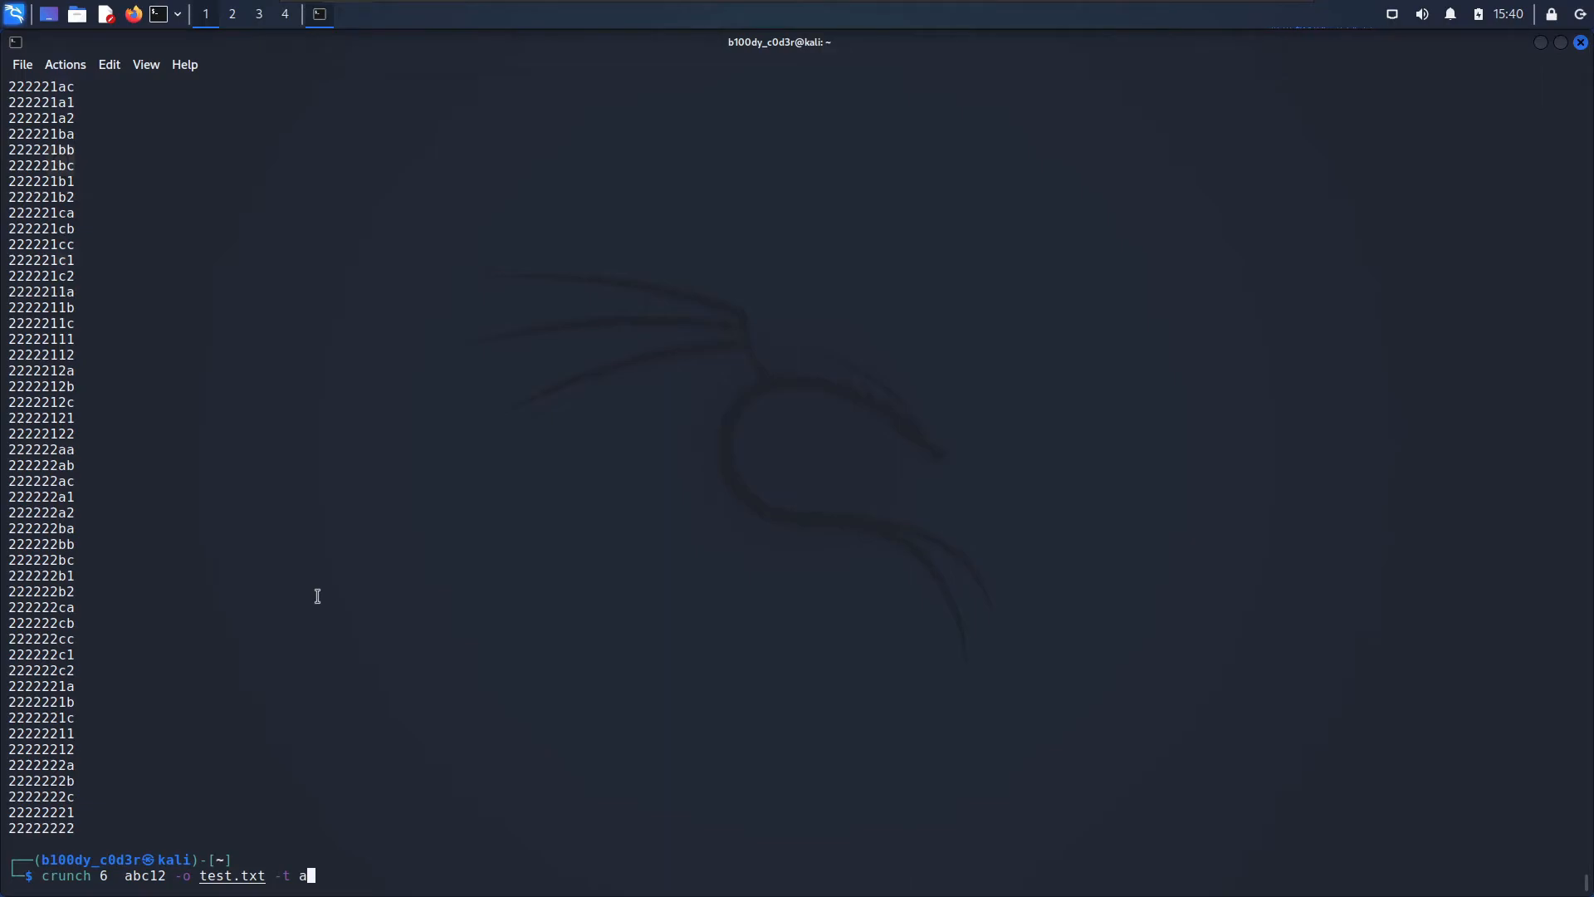
{"action": "type", "text": "@@"}
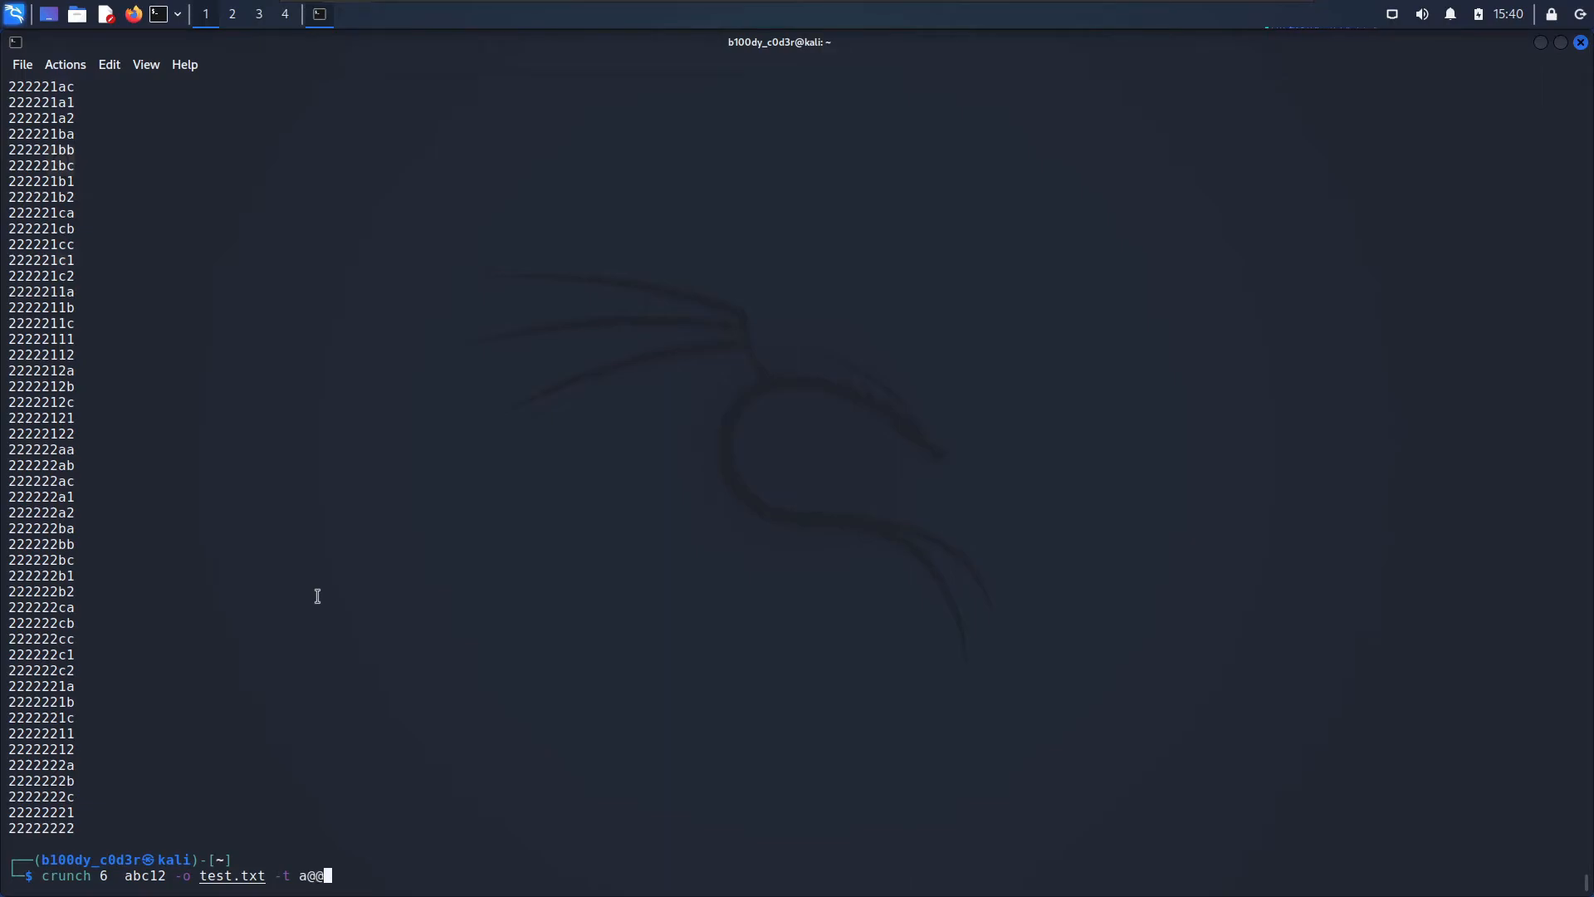
{"action": "type", "text": "@@"}
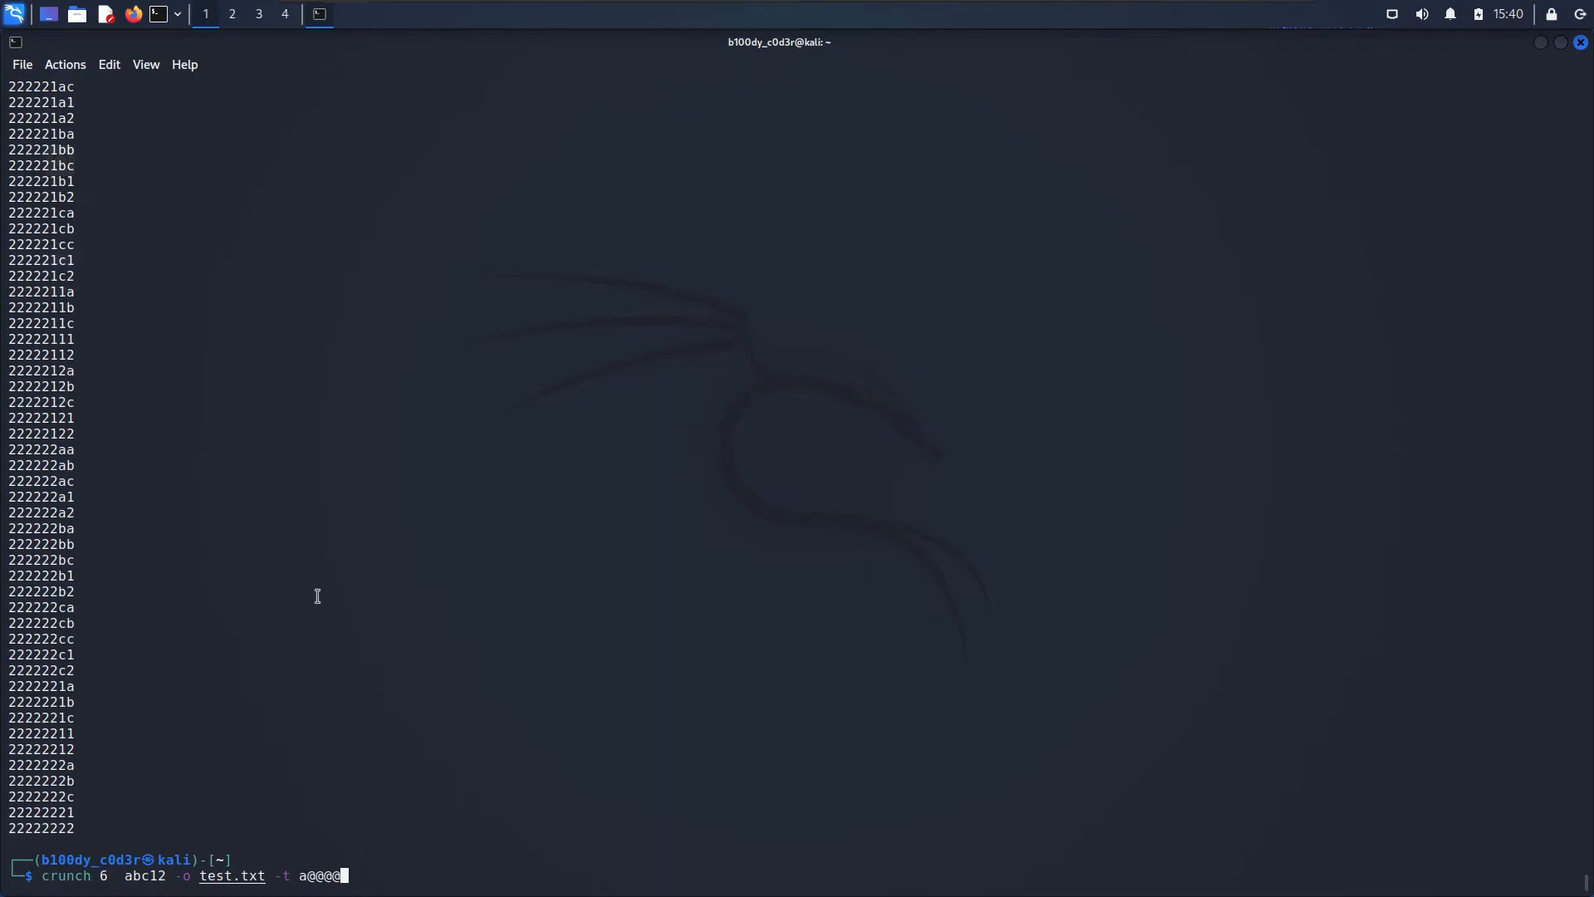
{"action": "type", "text": "b"}
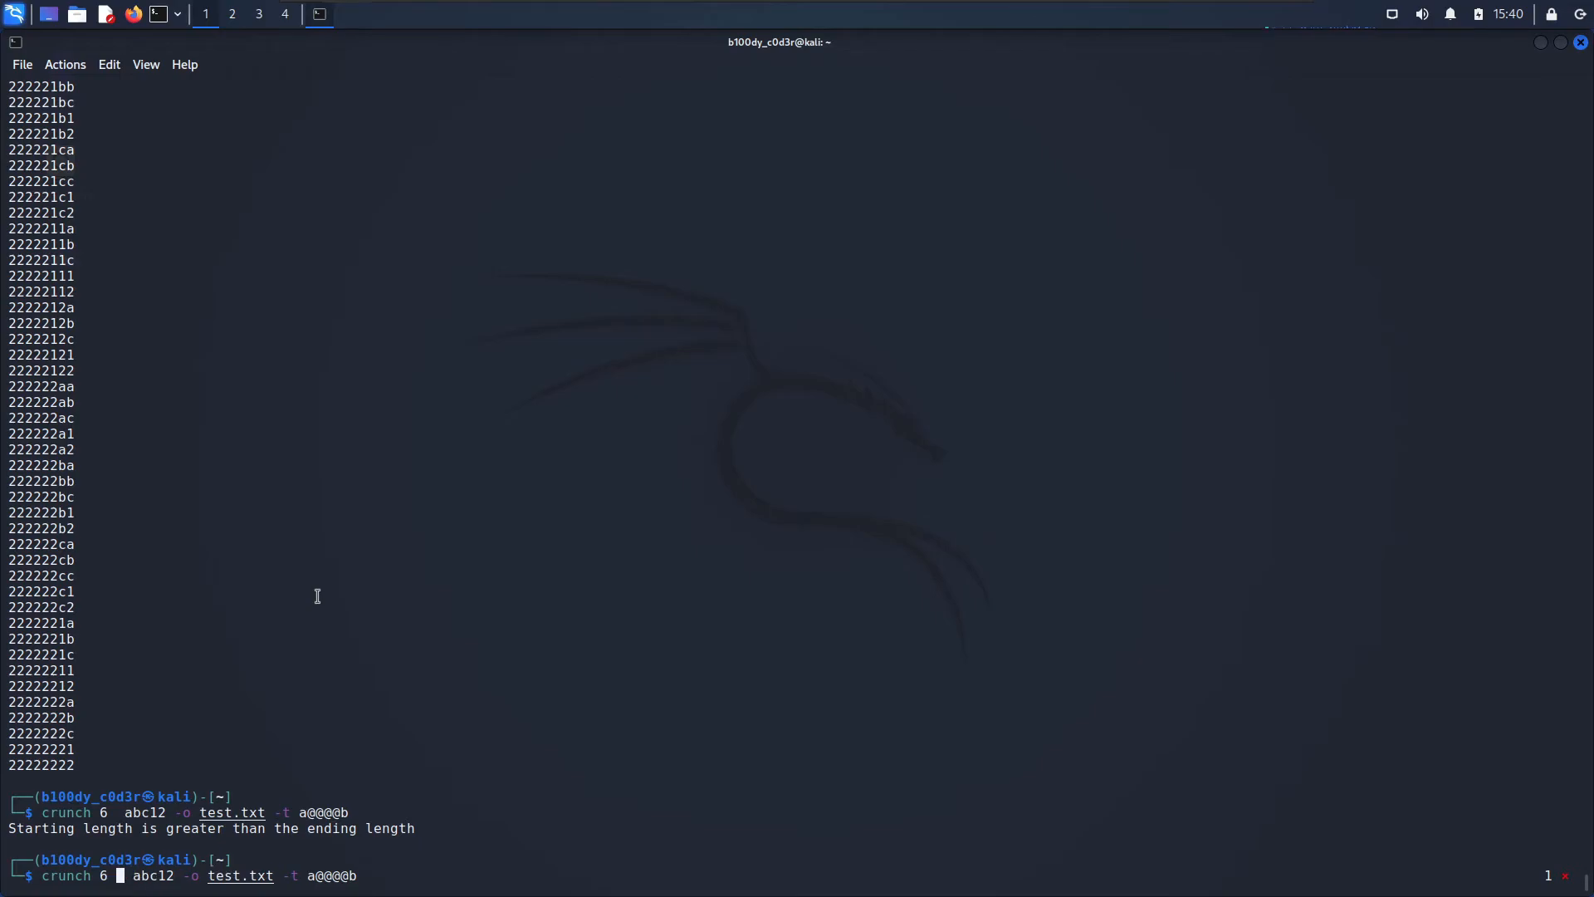
{"action": "type", "text": "6"}
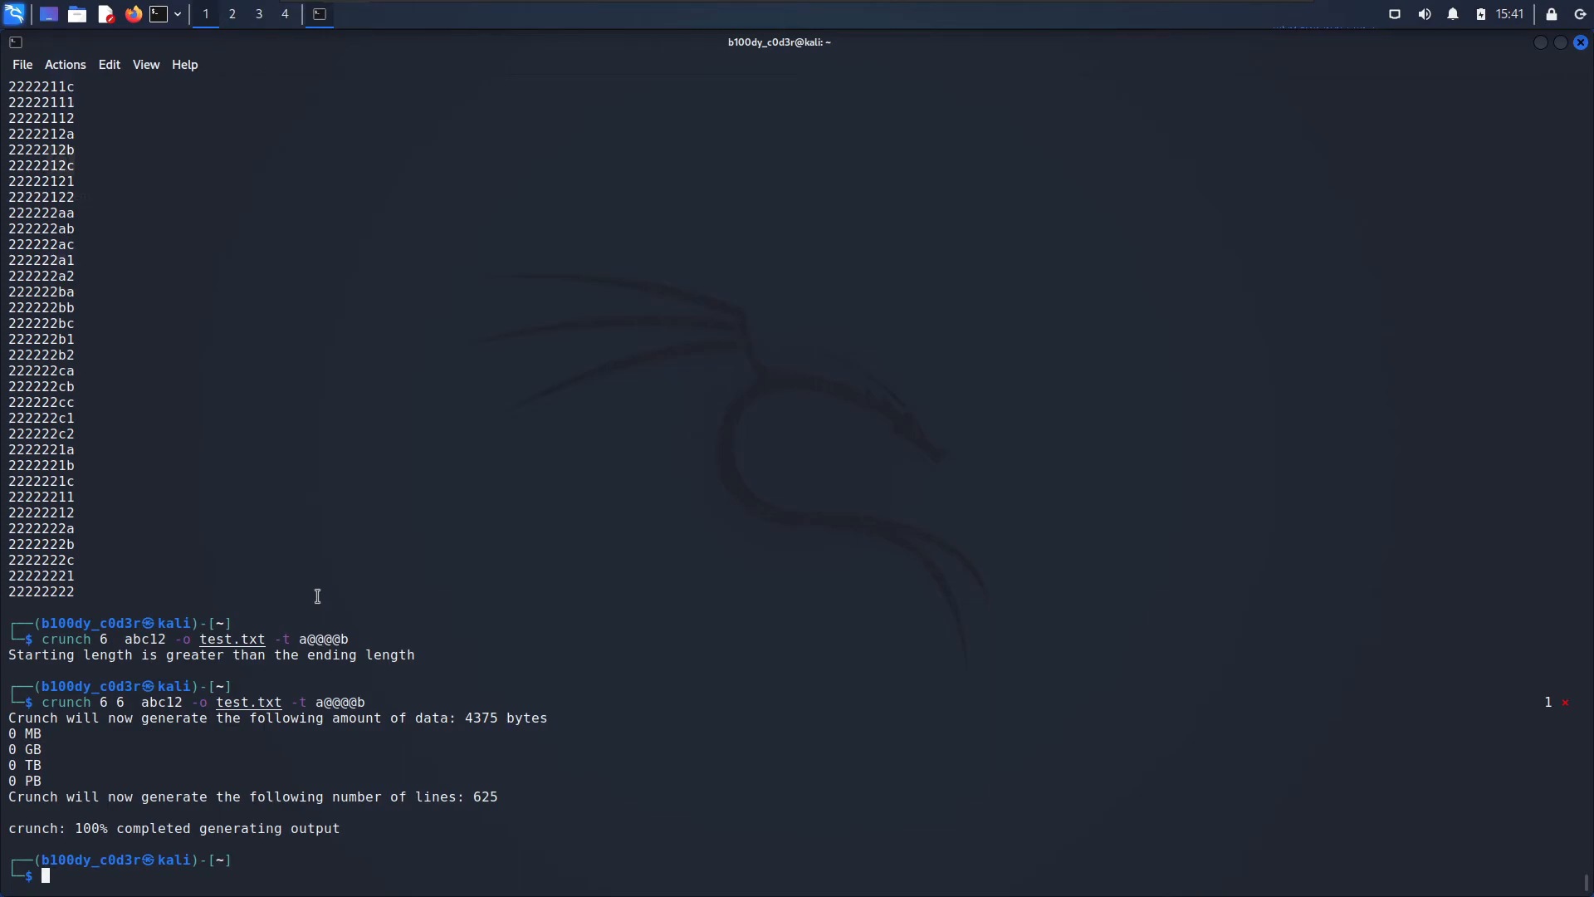
{"action": "type", "text": "cat test.txt"}
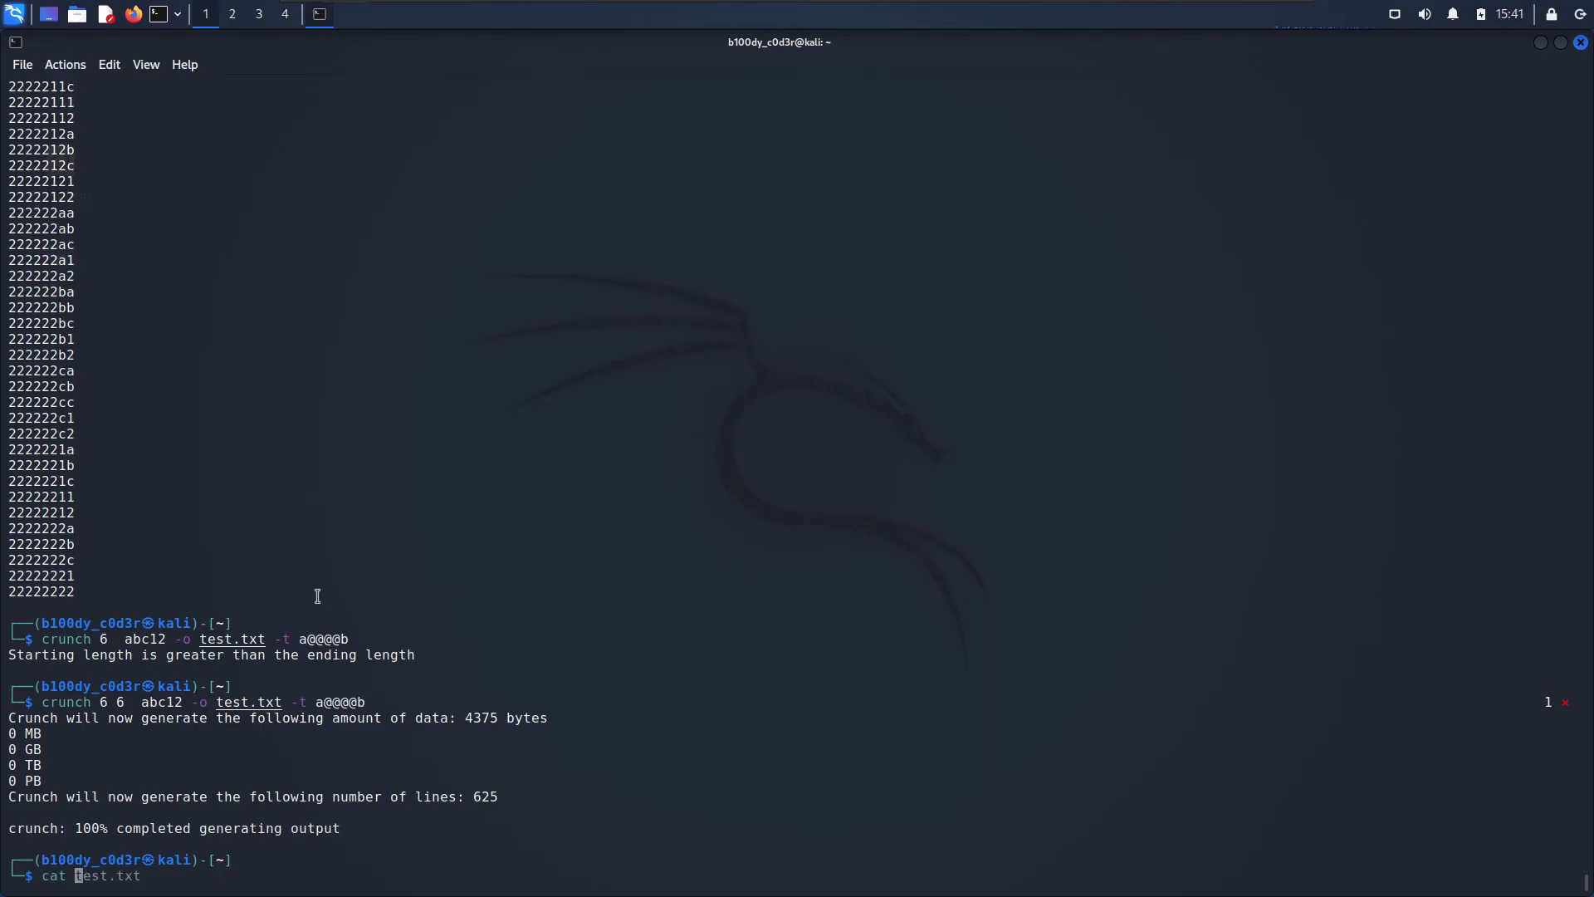